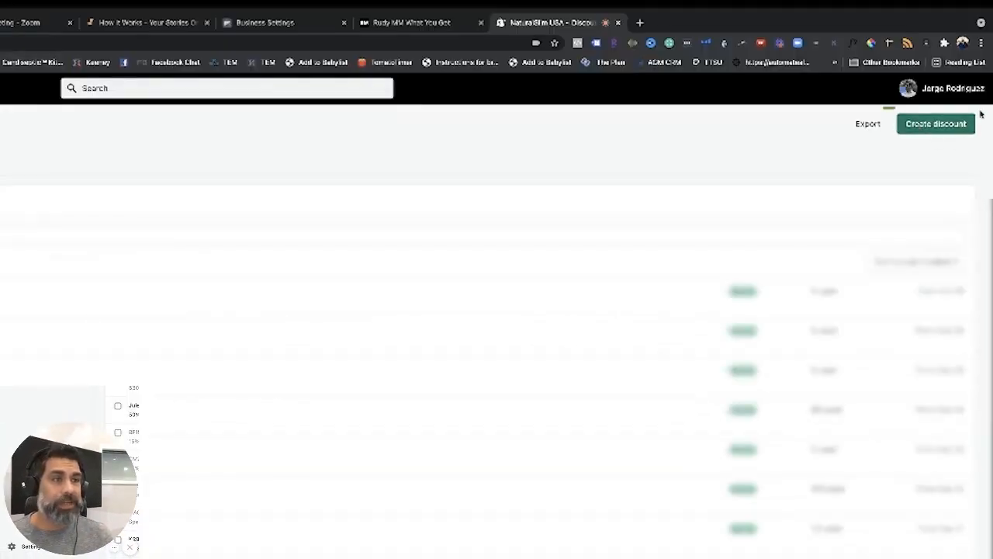
Start creating a new discount from the Discounts page.
{"action": "left_click", "coordinate": [934, 124]}
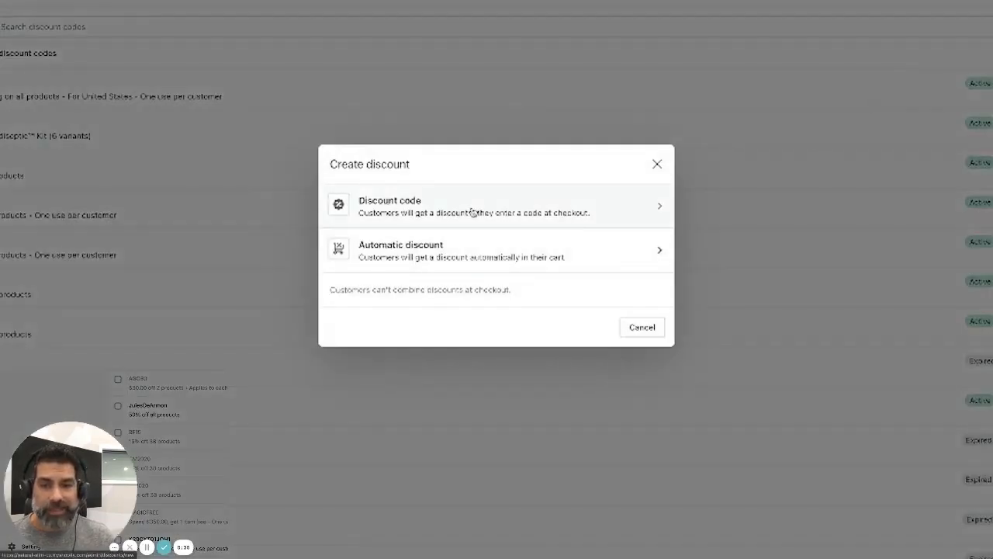
{"action": "mouse_move", "coordinate": [565, 222]}
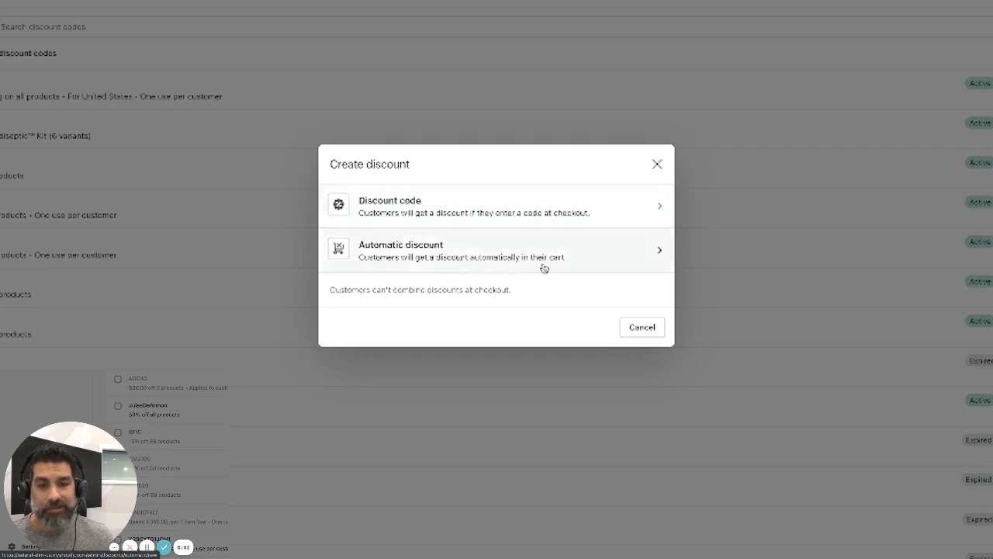
{"action": "mouse_move", "coordinate": [450, 241]}
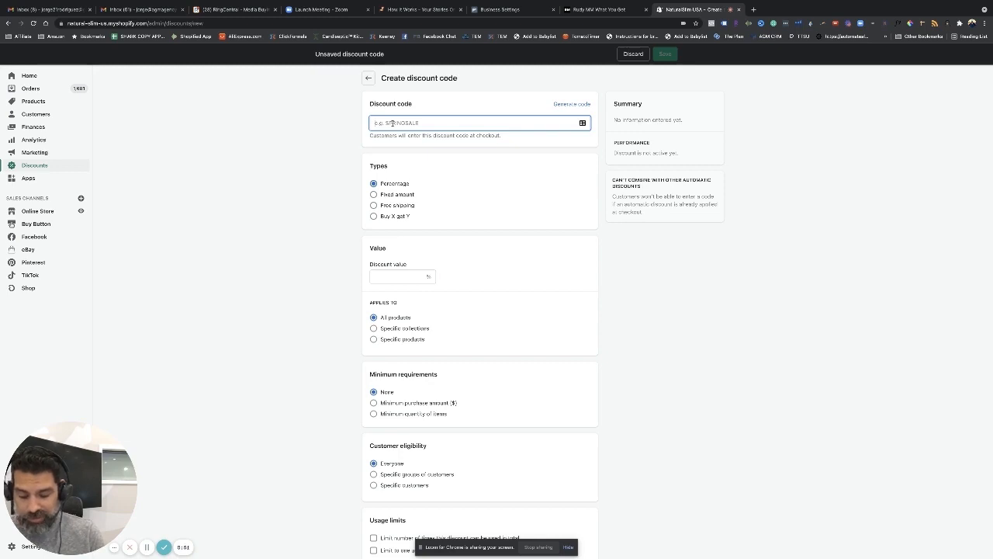
Enter the code BFCM and a percentage discount value of 20.
{"action": "type", "text": "BFCM"}
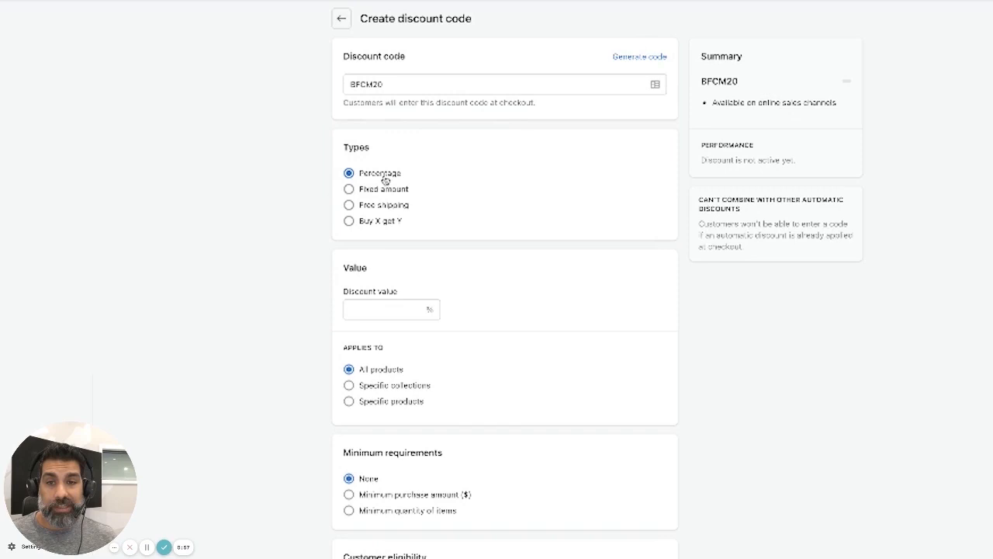
{"action": "type", "text": "2"}
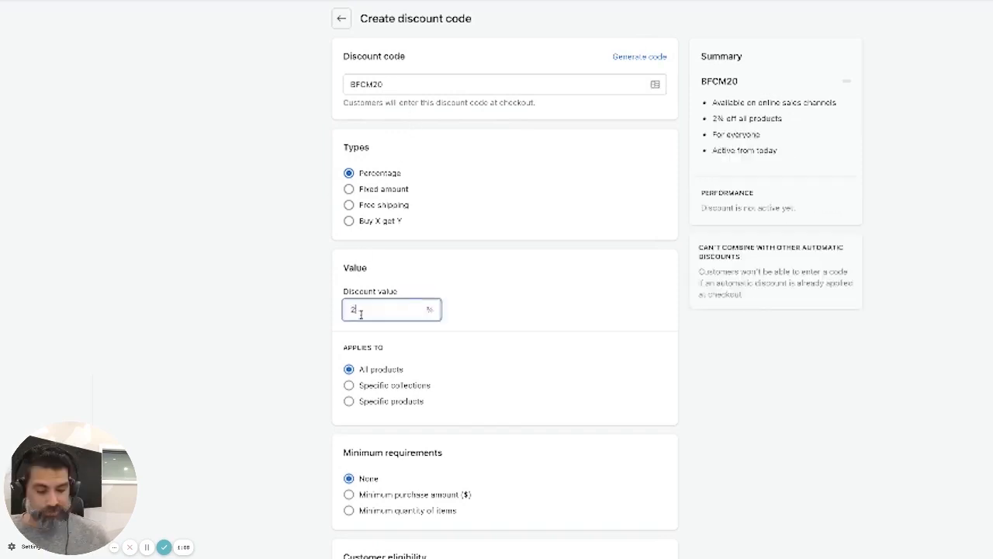
{"action": "type", "text": "0"}
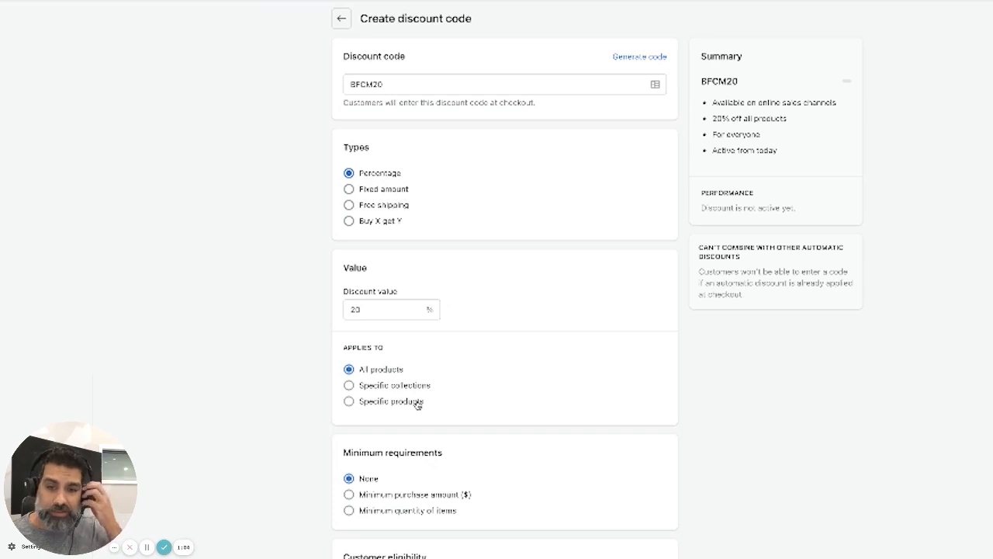
{"action": "mouse_move", "coordinate": [404, 425]}
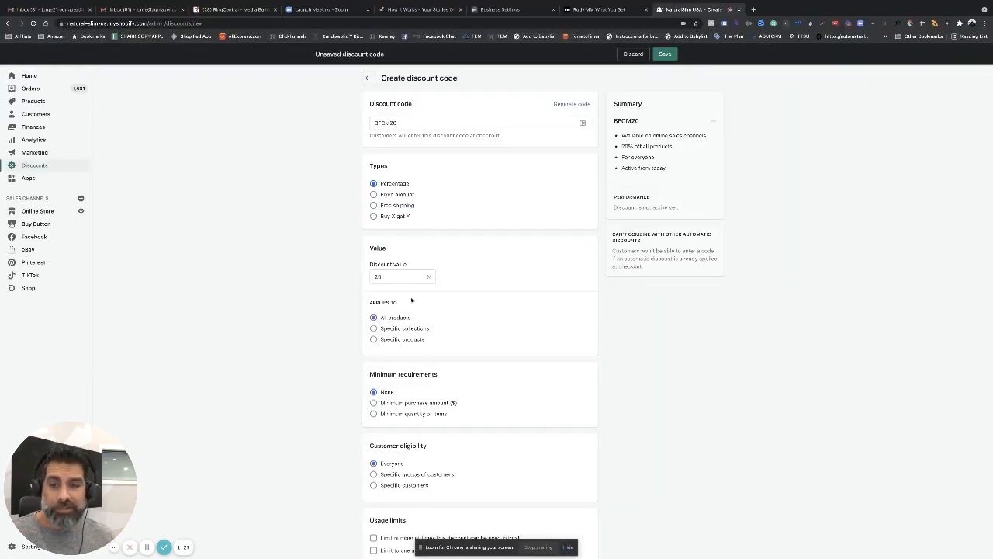
{"action": "scroll", "scroll_direction": "down", "scroll_amount": 3}
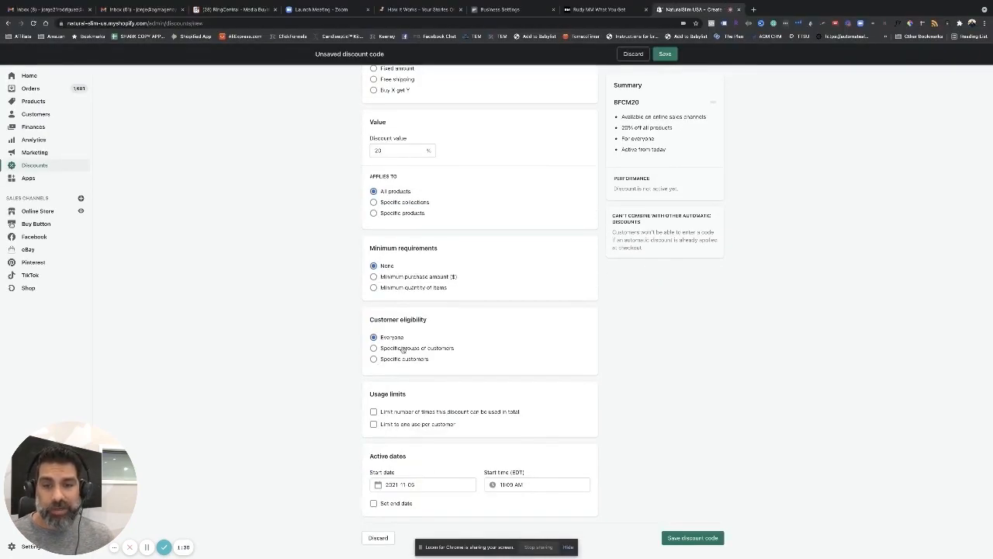
{"action": "scroll", "scroll_direction": "down", "scroll_amount": 3}
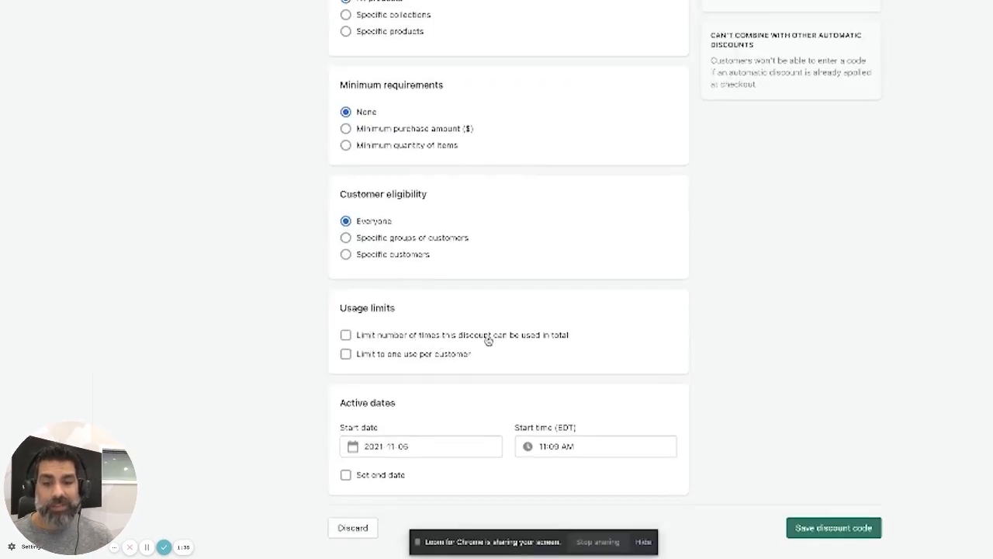
{"action": "left_click", "coordinate": [345, 336]}
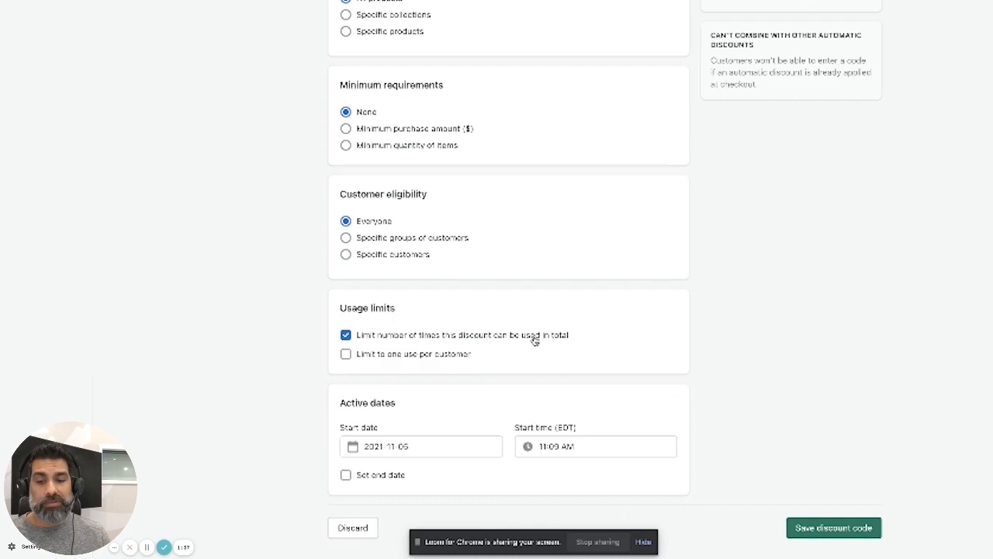
{"action": "left_click", "coordinate": [346, 354]}
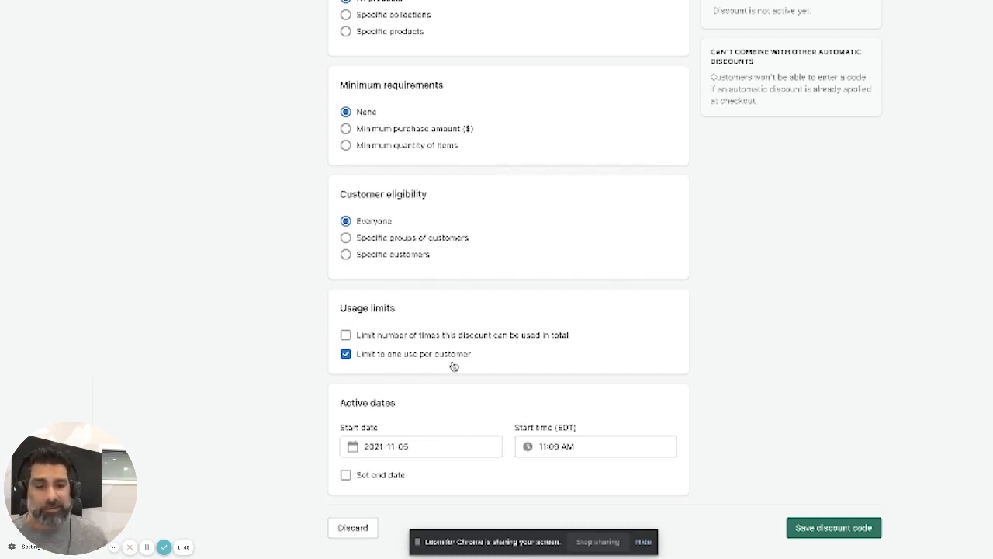
{"action": "mouse_move", "coordinate": [378, 360]}
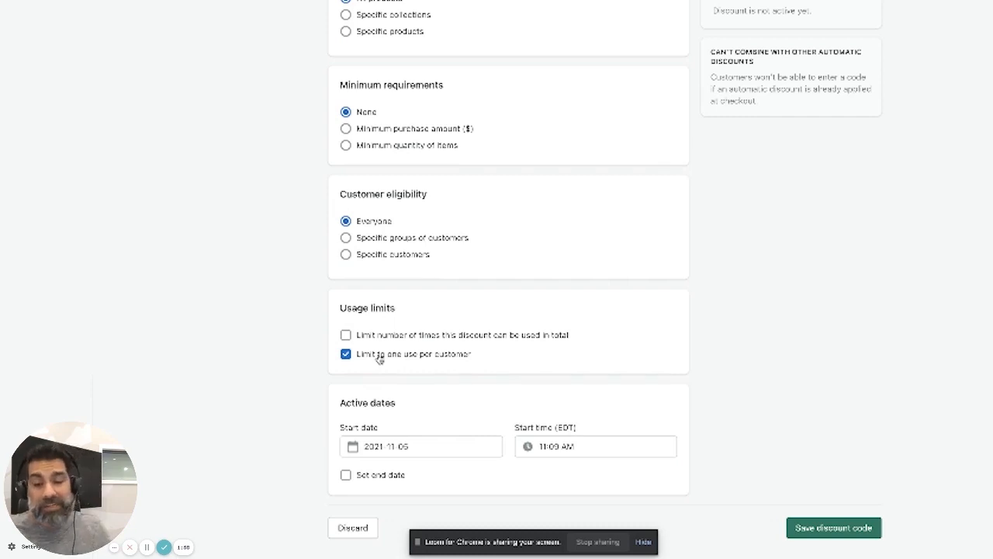
{"action": "left_click", "coordinate": [344, 354]}
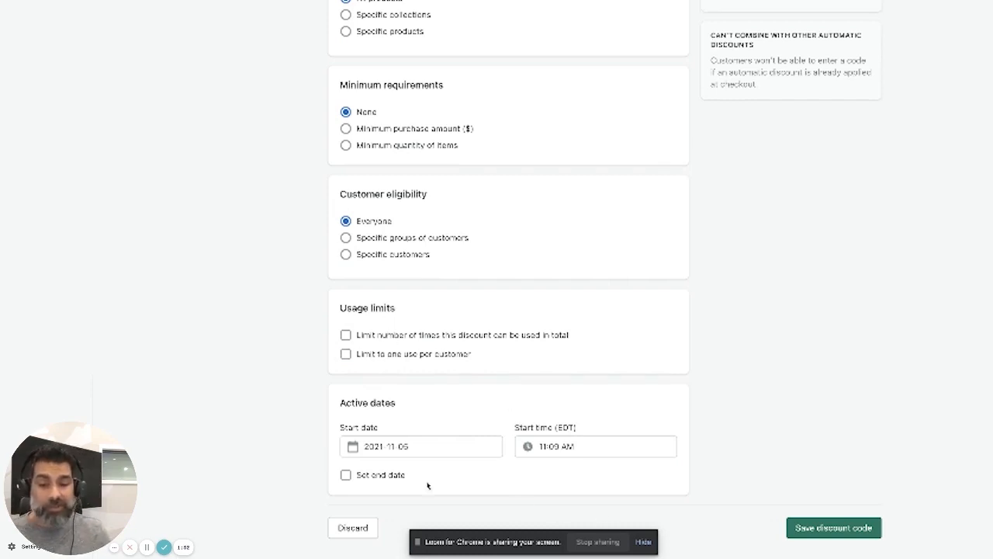
Add an end date, set late-November start and end dates, and start time 12:00 AM.
{"action": "left_click", "coordinate": [421, 447]}
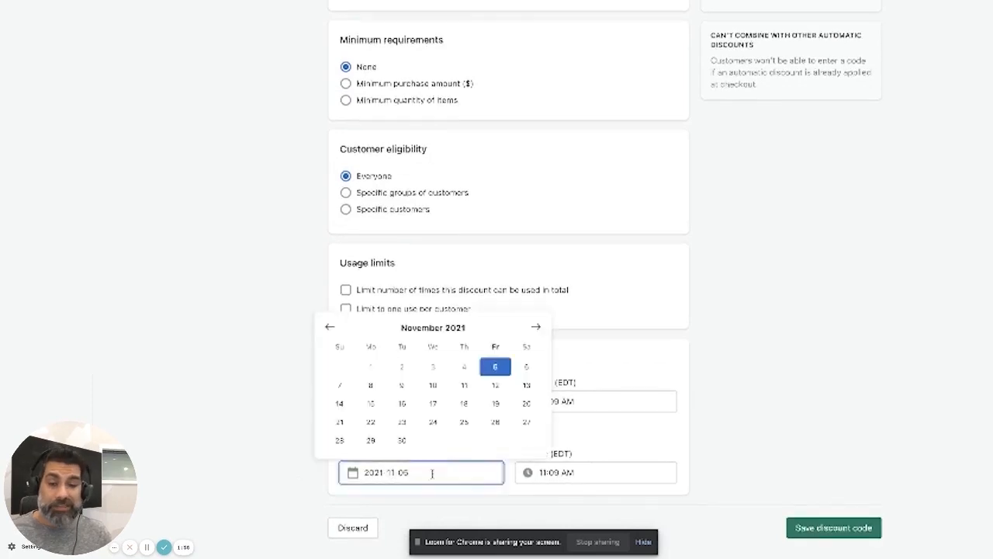
{"action": "left_click", "coordinate": [345, 428]}
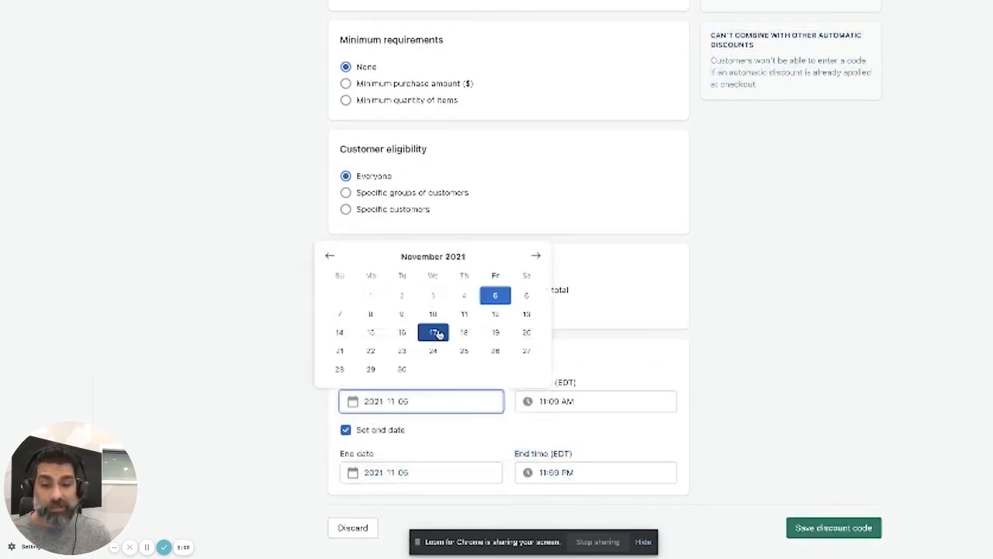
{"action": "left_click", "coordinate": [462, 350]}
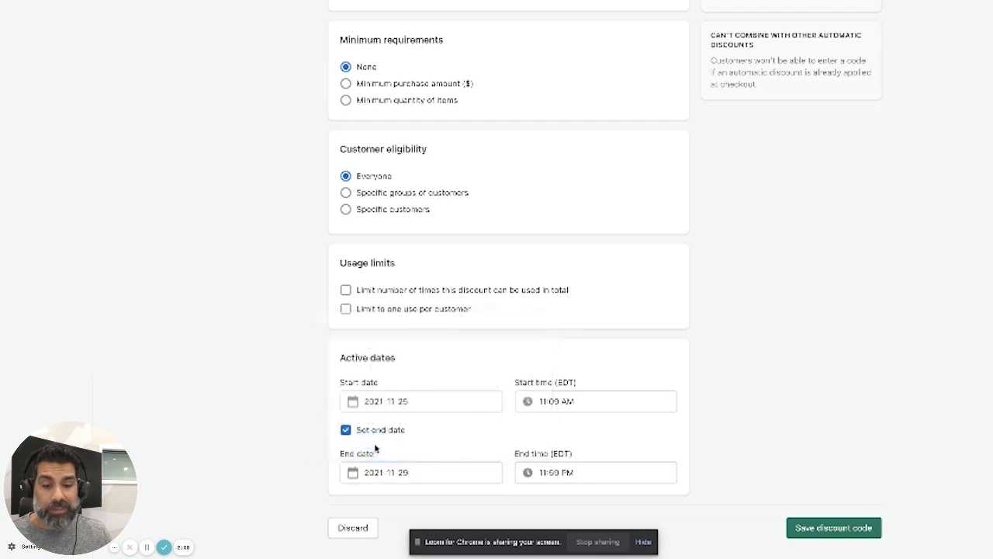
{"action": "mouse_move", "coordinate": [574, 417]}
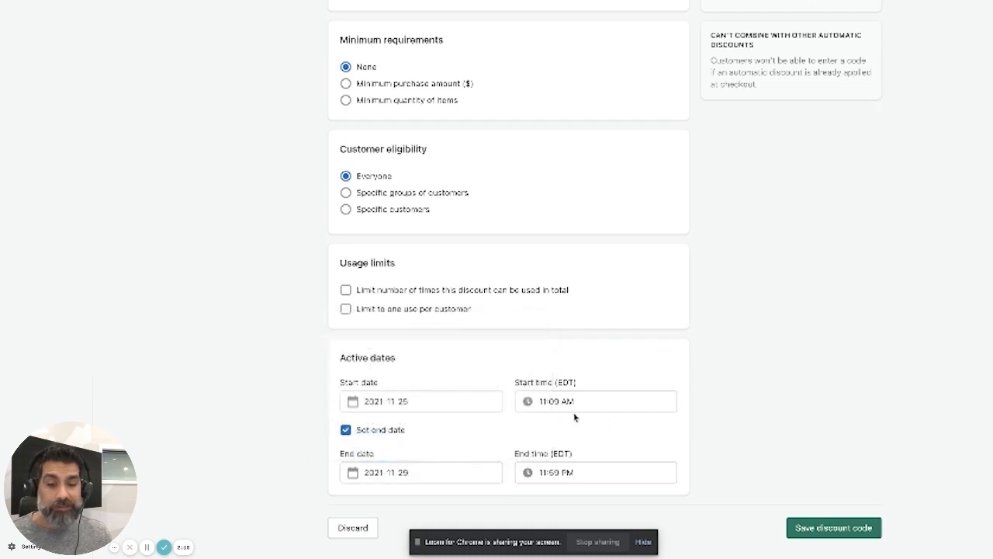
{"action": "left_click", "coordinate": [596, 400]}
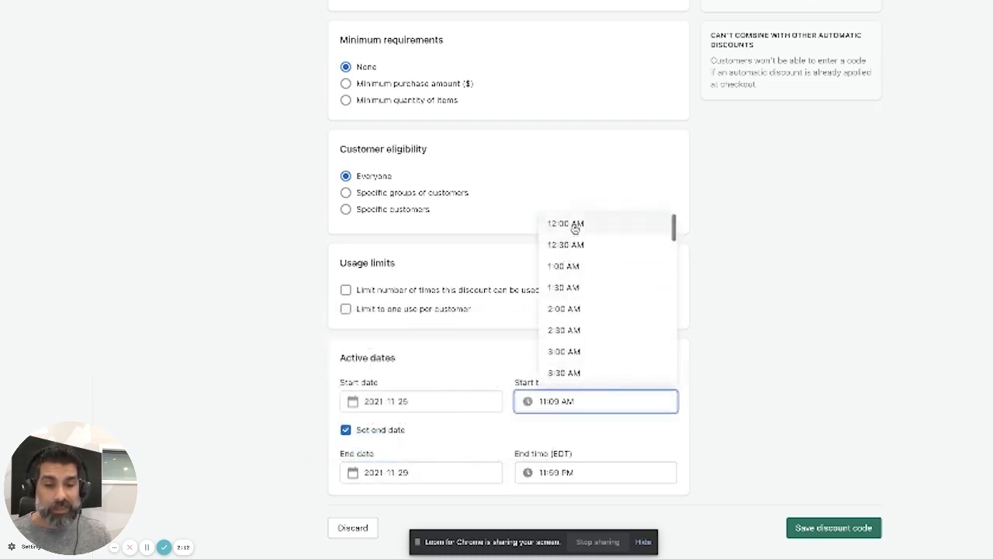
{"action": "left_click", "coordinate": [567, 223]}
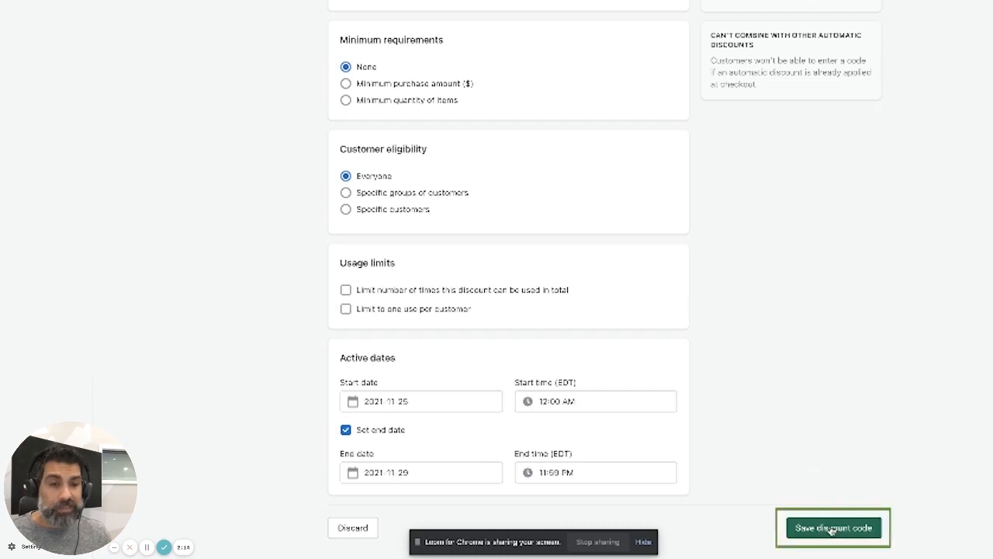
Save the BFCM20 discount code and copy its shareable link.
{"action": "left_click", "coordinate": [832, 528]}
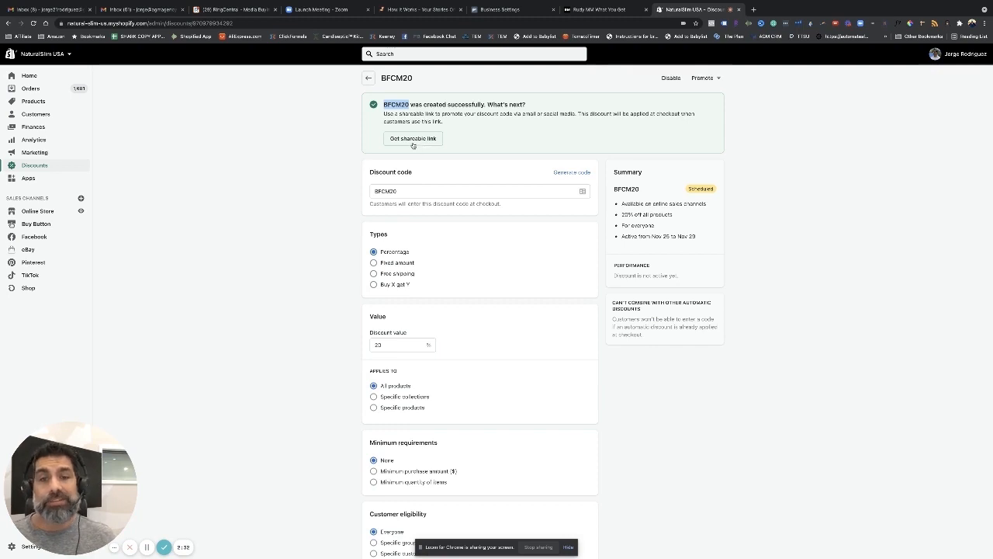
{"action": "left_click", "coordinate": [413, 138]}
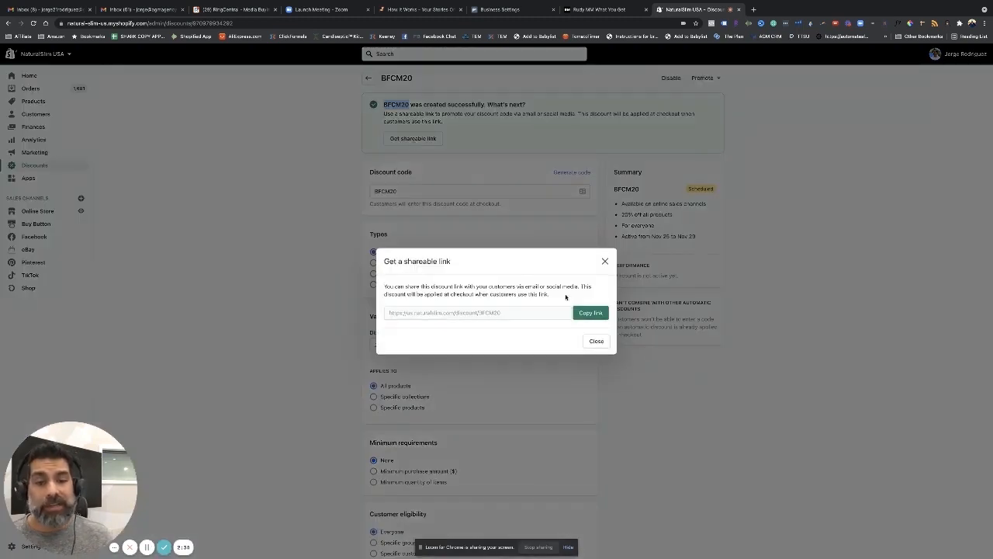
{"action": "left_click", "coordinate": [589, 312]}
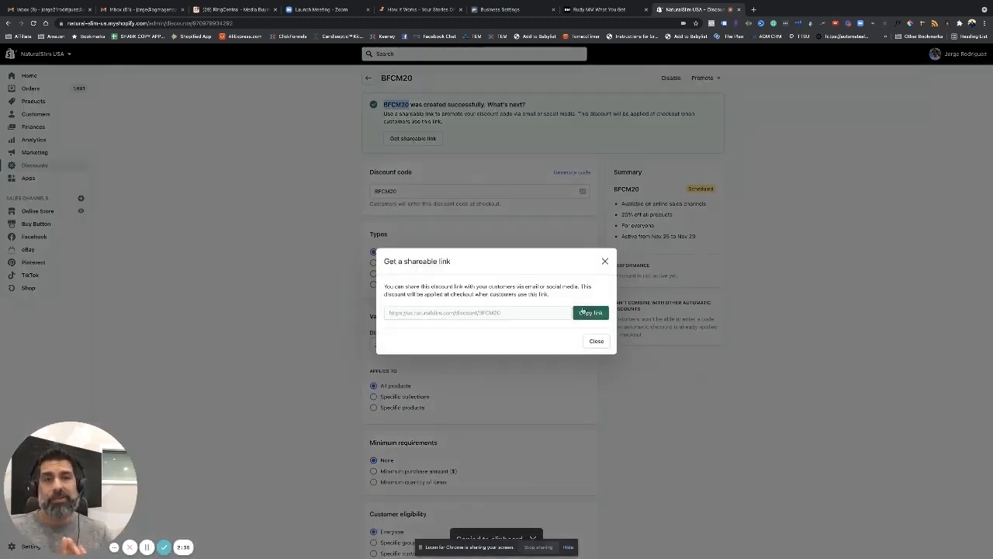
{"action": "left_click", "coordinate": [590, 312]}
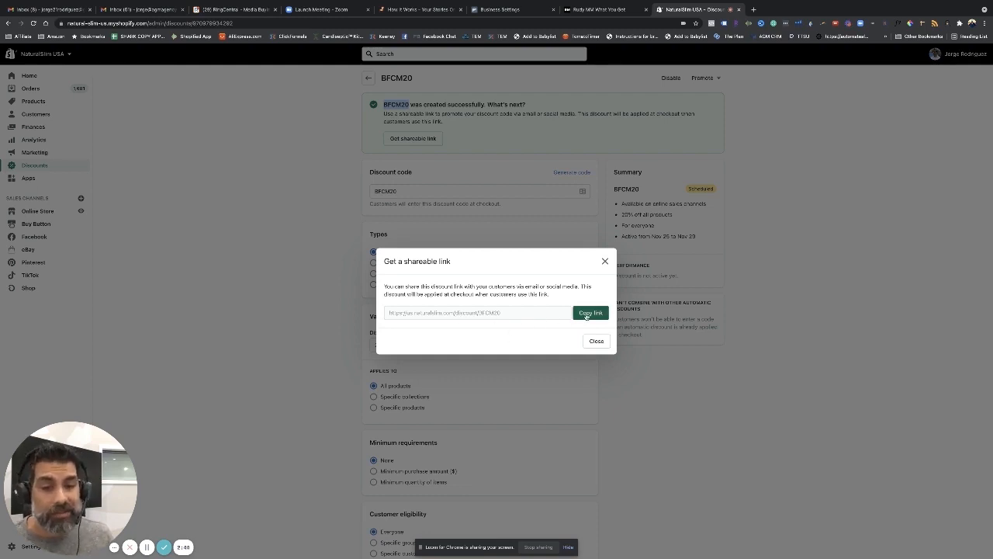
{"action": "left_click", "coordinate": [692, 10]}
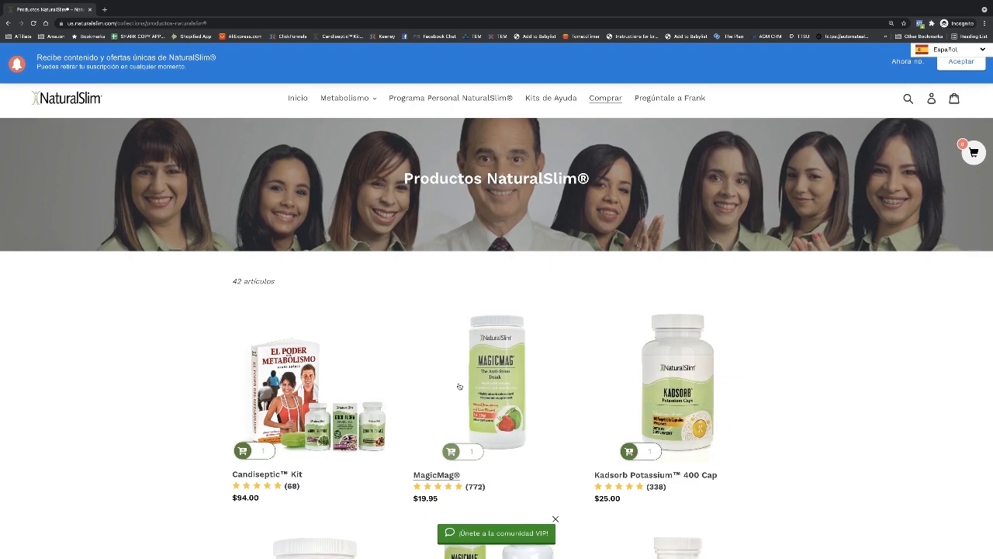
Add MagicMag to the cart from its product page and decline the Crave Control upsell.
{"action": "scroll", "scroll_direction": "down", "scroll_amount": 3}
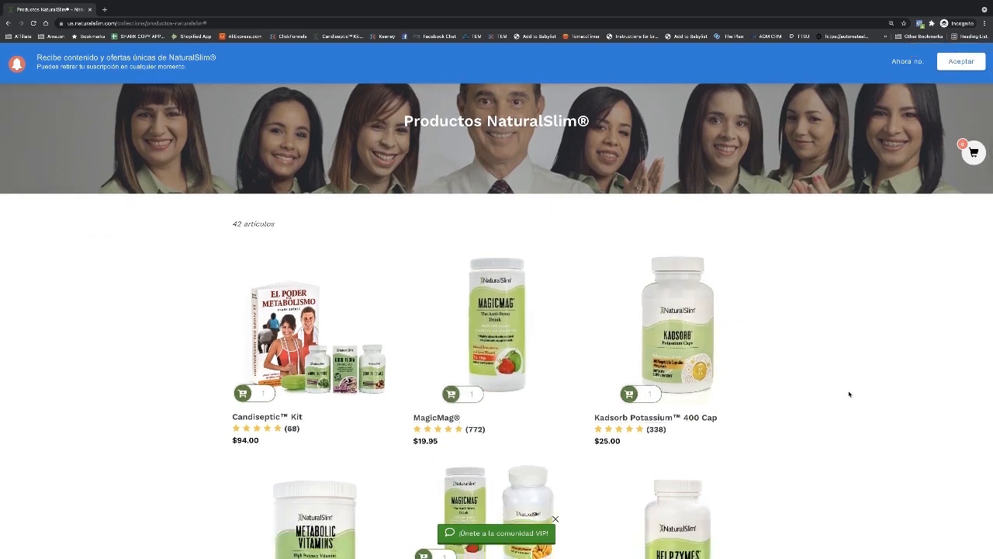
{"action": "left_click", "coordinate": [496, 324]}
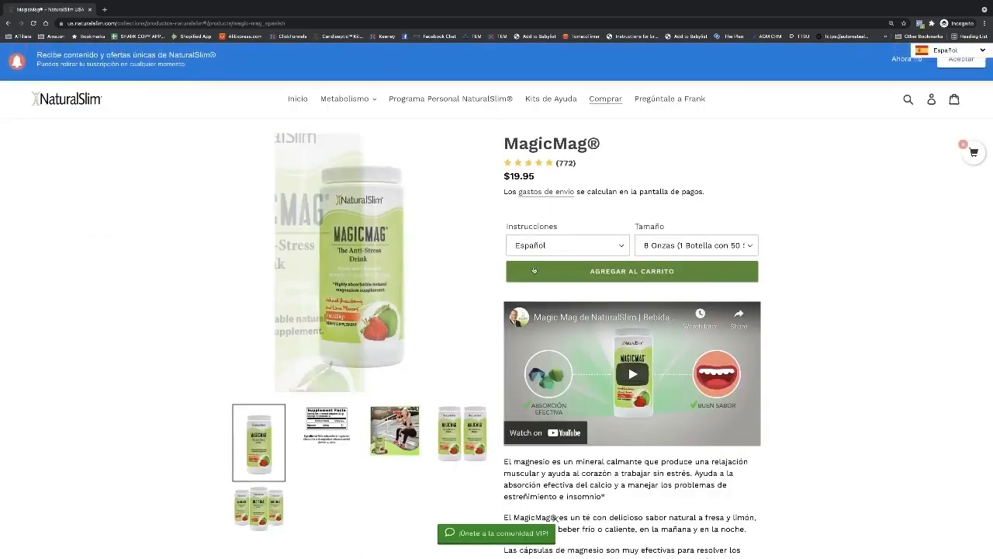
{"action": "left_click", "coordinate": [631, 270]}
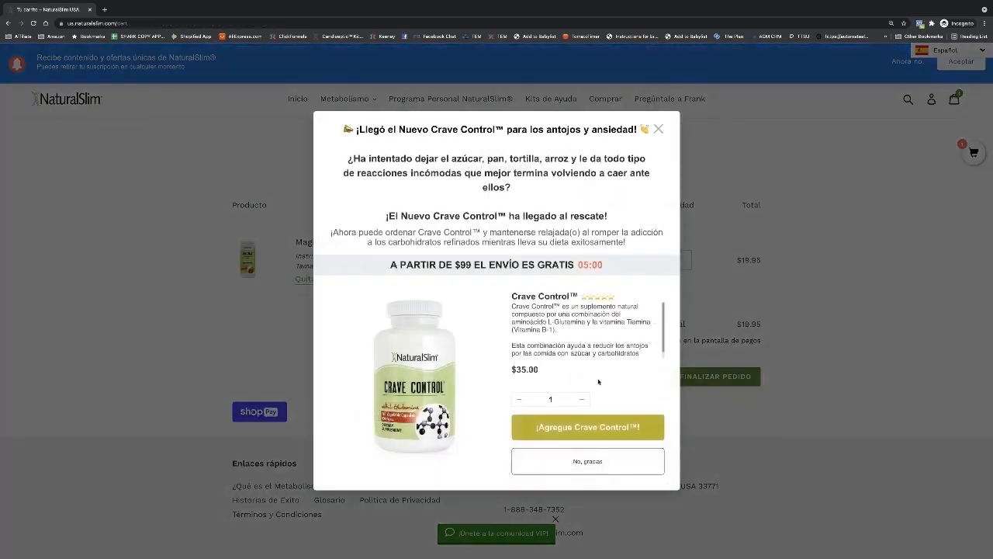
{"action": "left_click", "coordinate": [587, 427]}
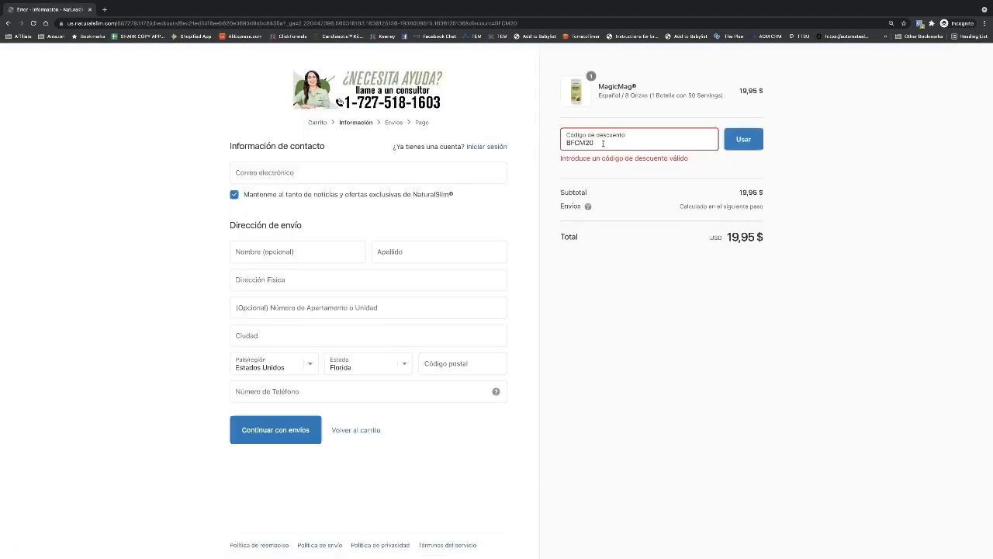
Select the rejected BFCM20 code in the checkout discount field.
{"action": "double_click", "coordinate": [579, 143]}
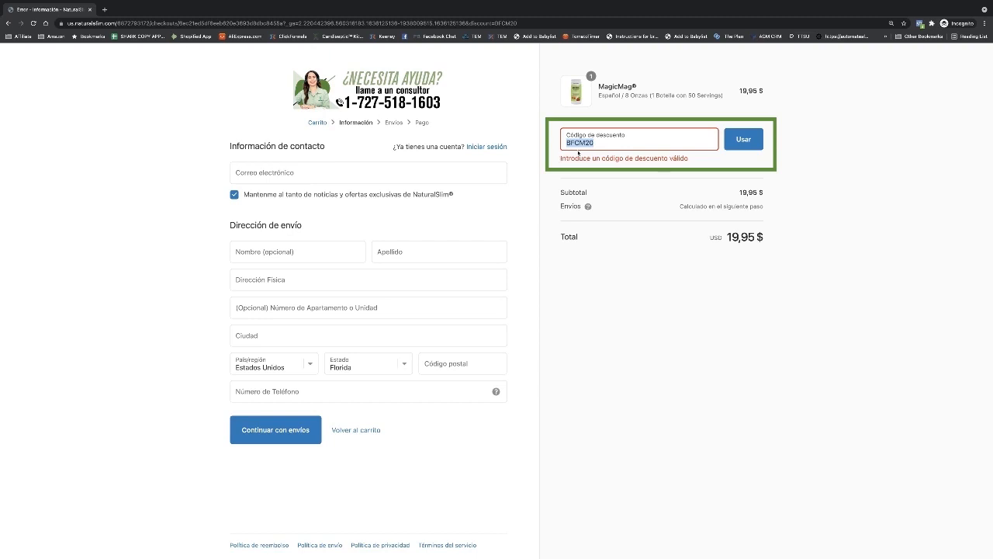
{"action": "mouse_move", "coordinate": [554, 163]}
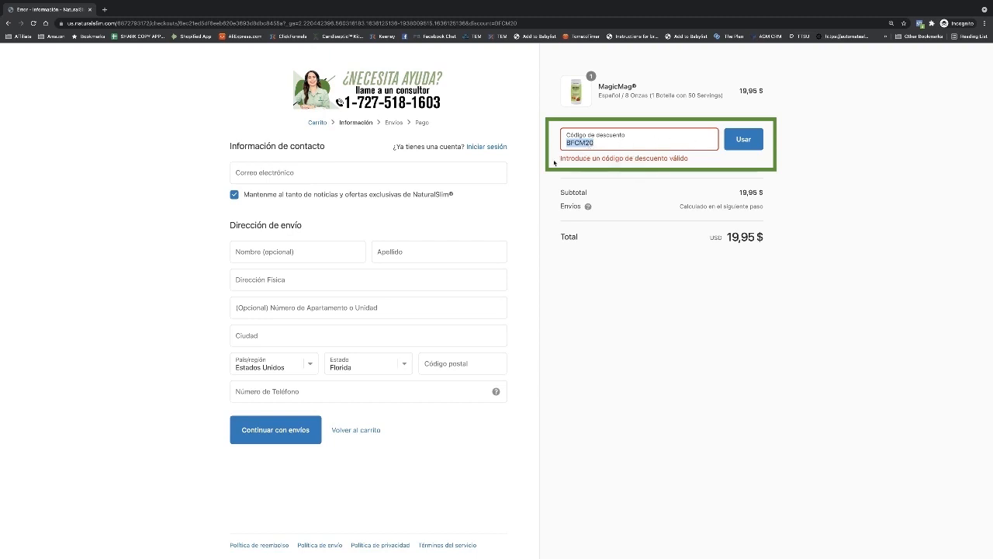